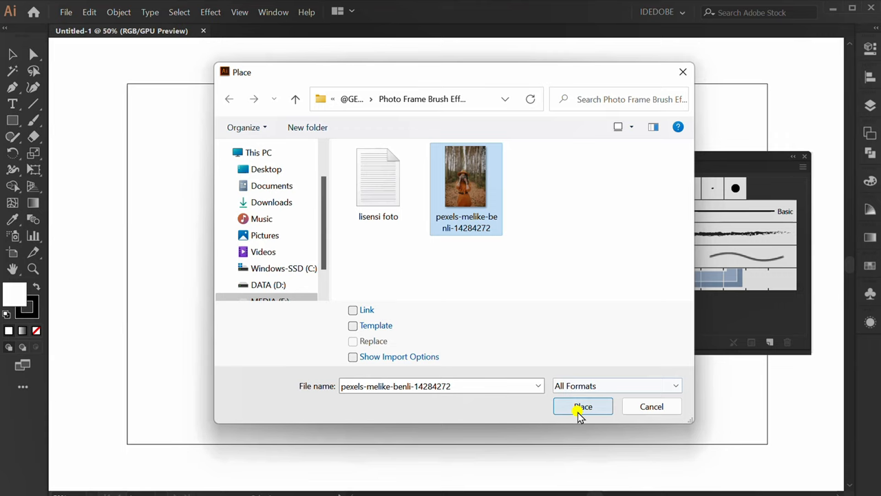
- Drop the pexels photo of the woman with a camera onto the artboard
left_click(582, 407)
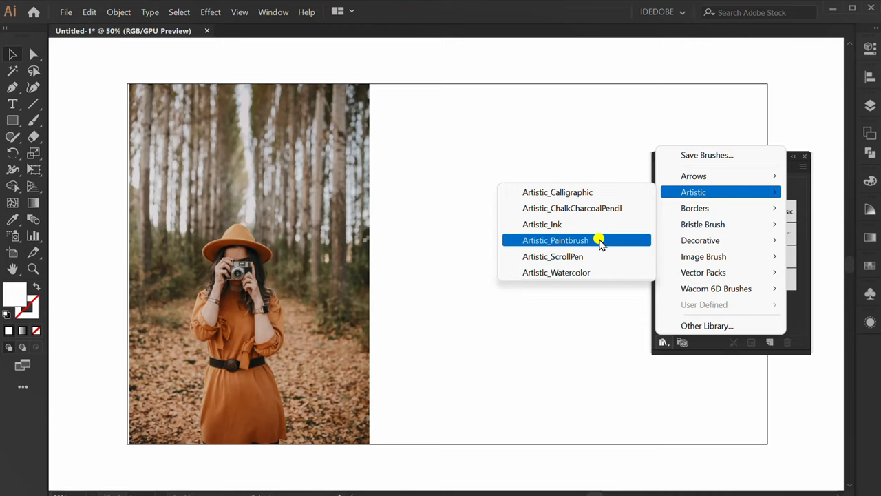
- Load the Artistic_Paintbrush brush library into the Brushes panel
left_click(556, 240)
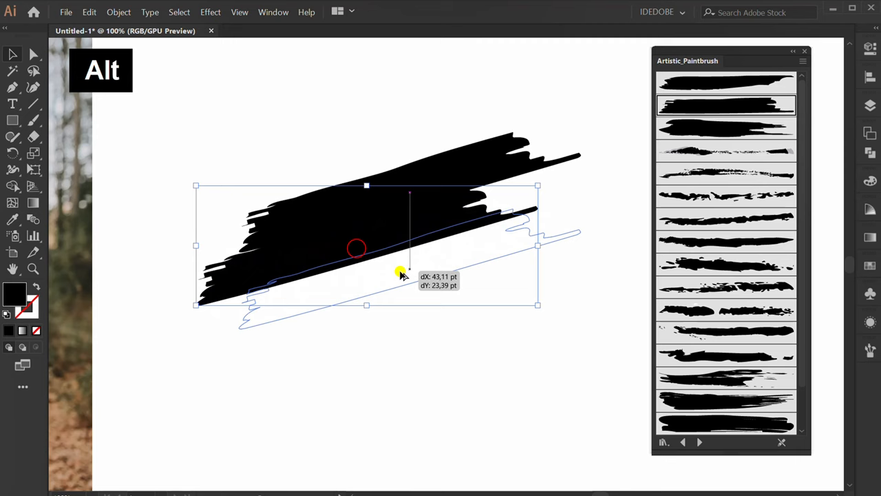
- Alt-drag the black brush stroke downward to stack another copy beneath it
left_click_drag(399, 272, 378, 402)
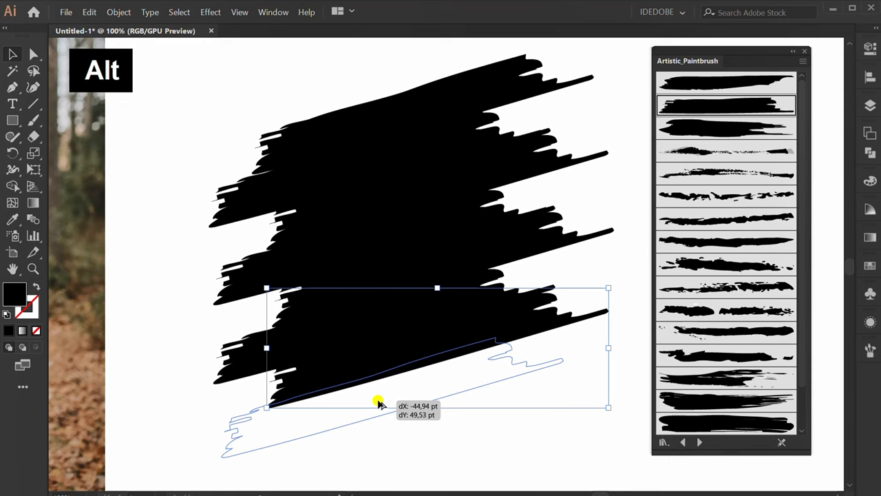